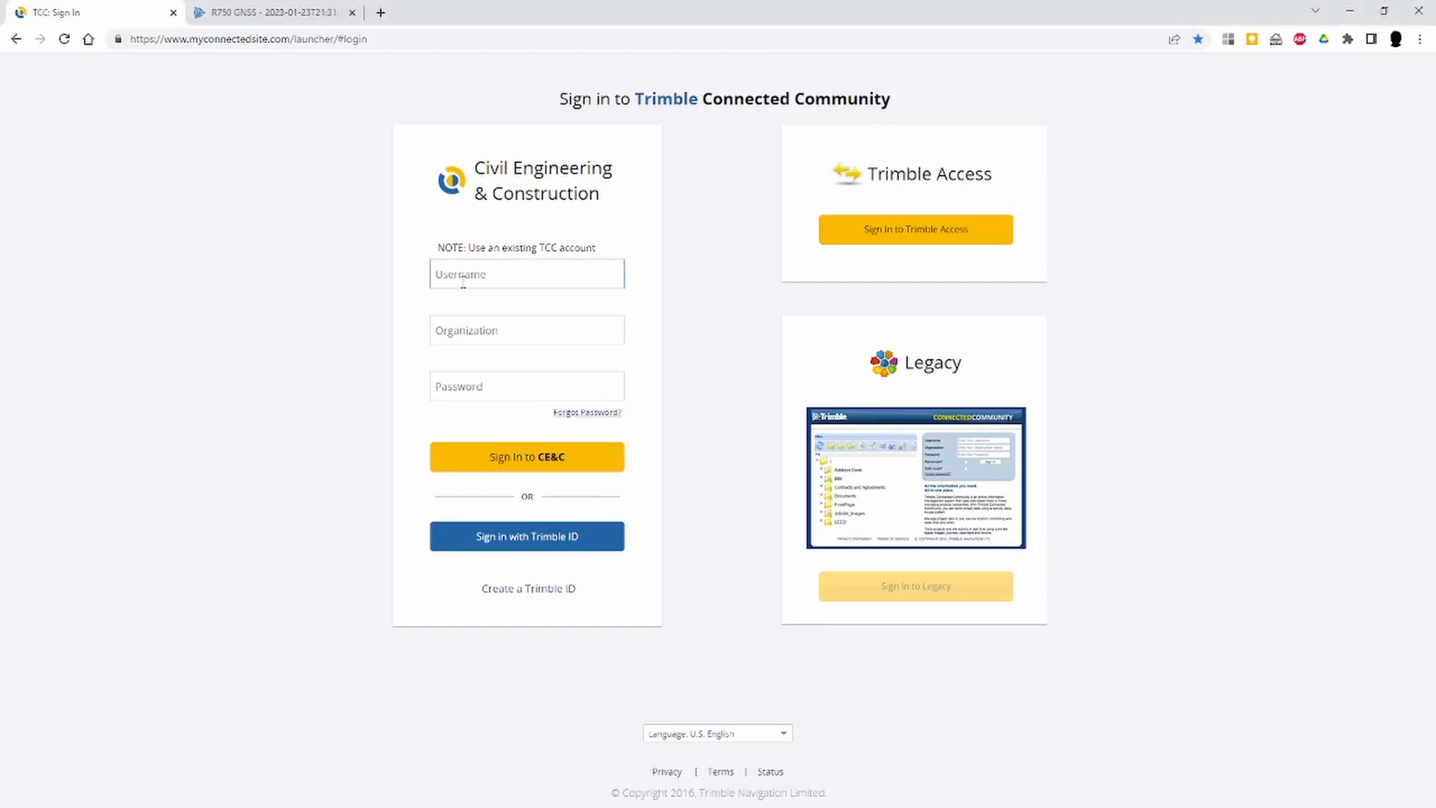
text(KTrider)
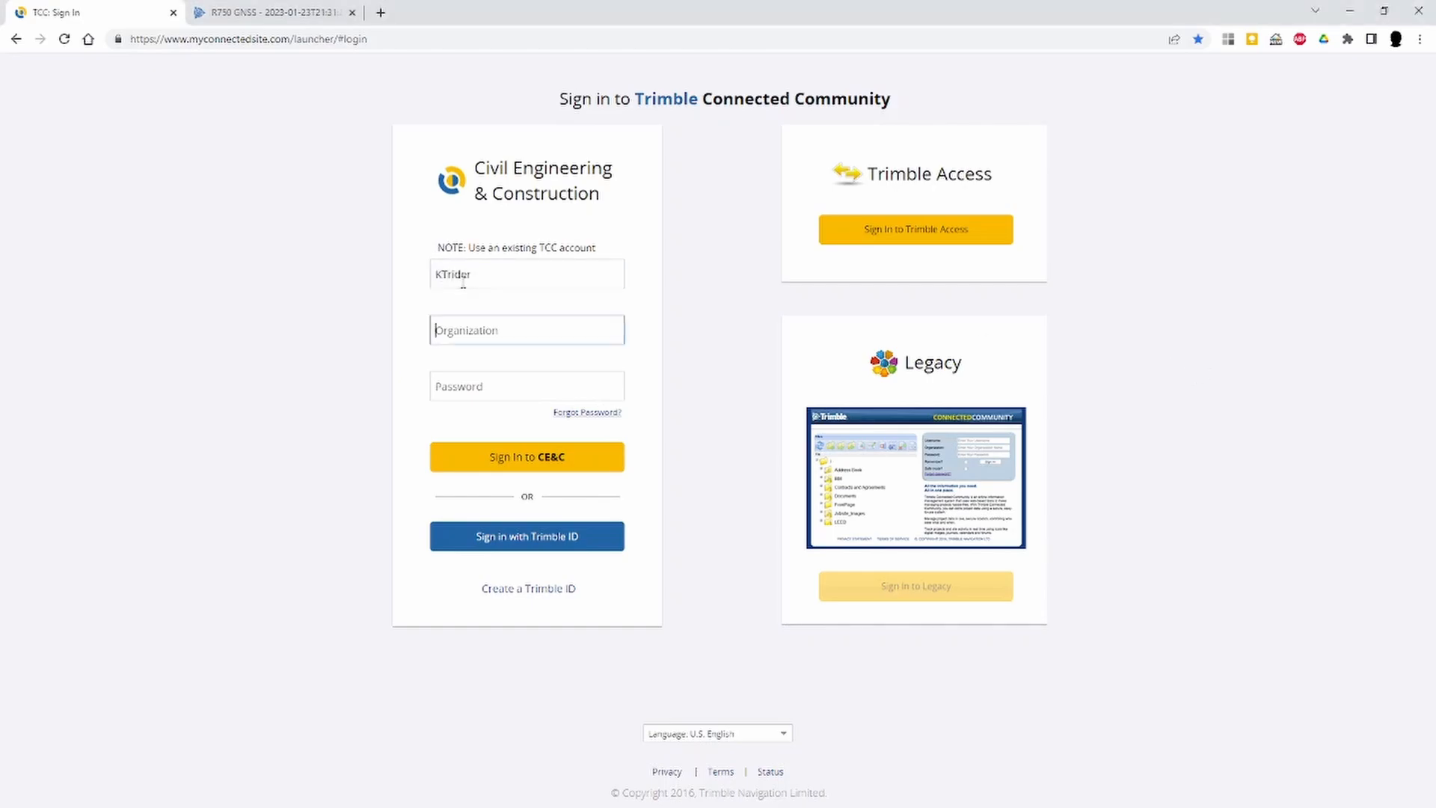
text(TrimbleGS)
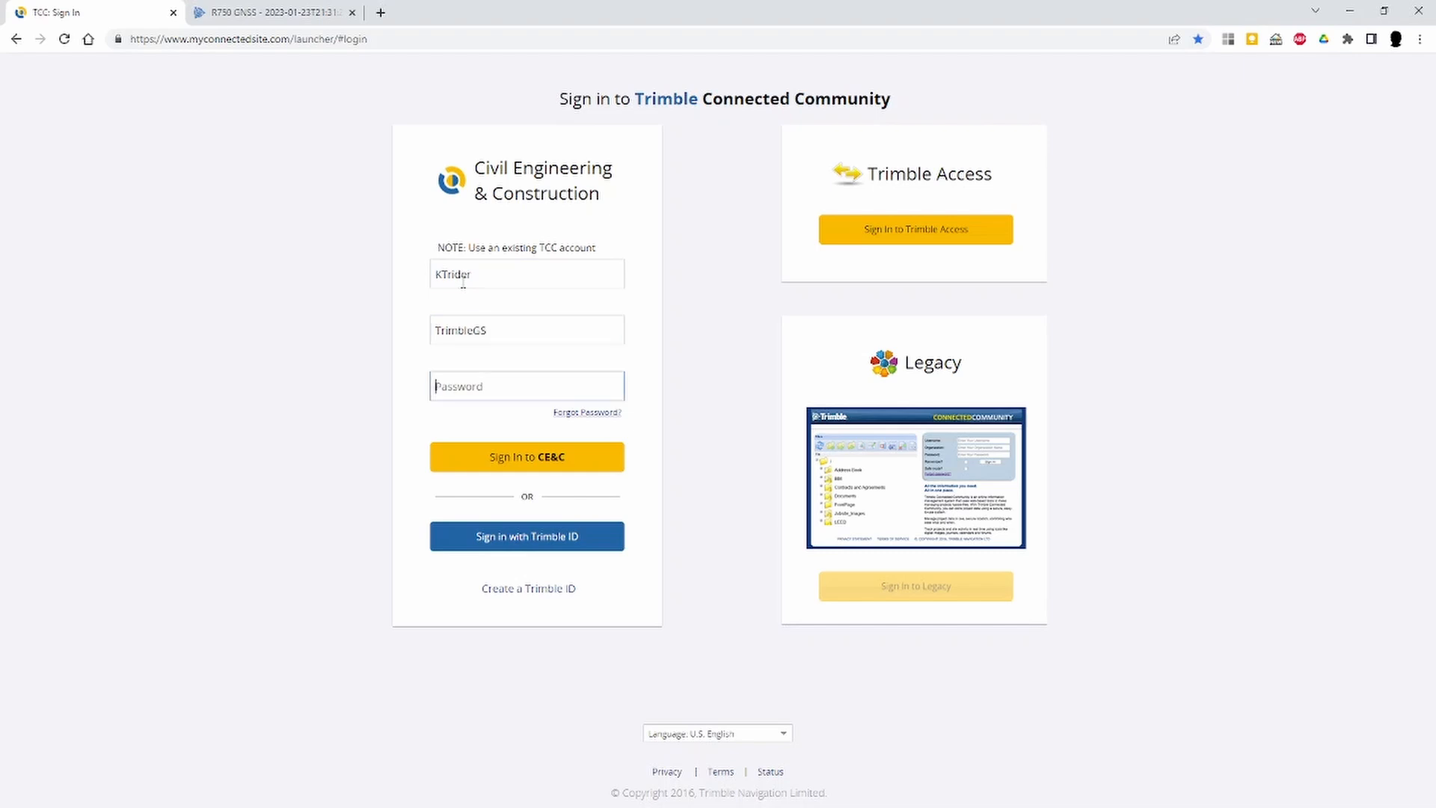
click(527, 457)
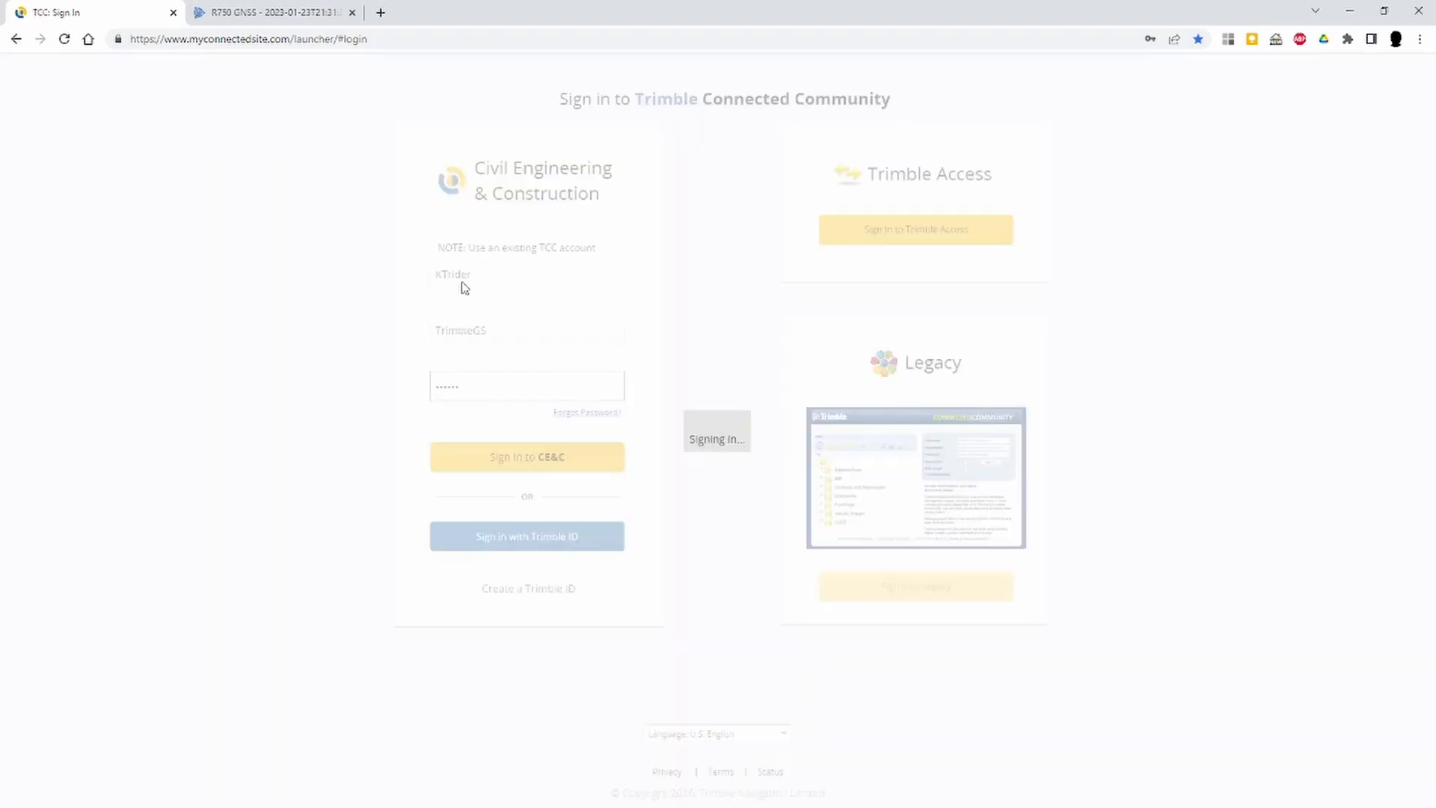
Open Devices under Administrative Tools and start adding a new device
click(526, 457)
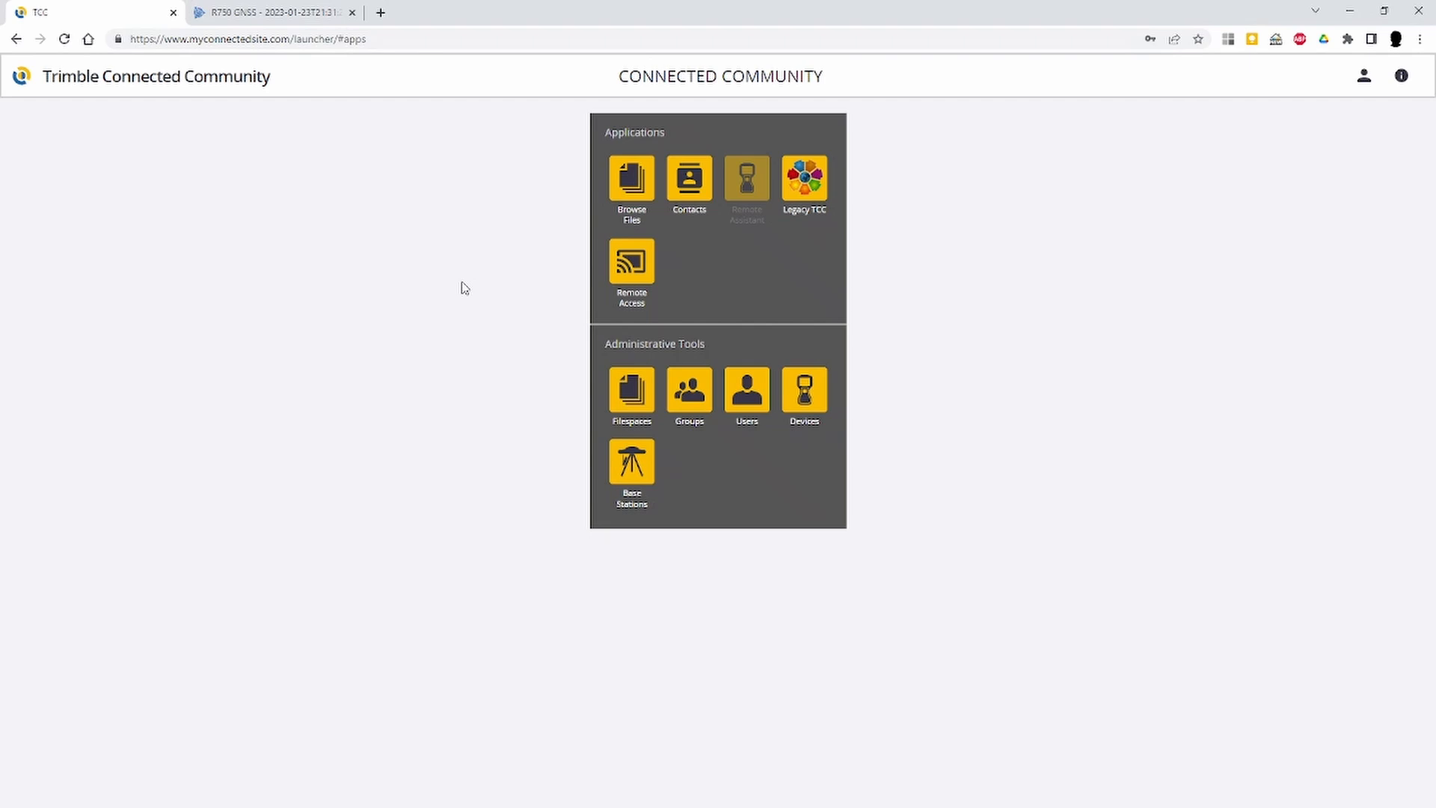
mouse_move(805, 393)
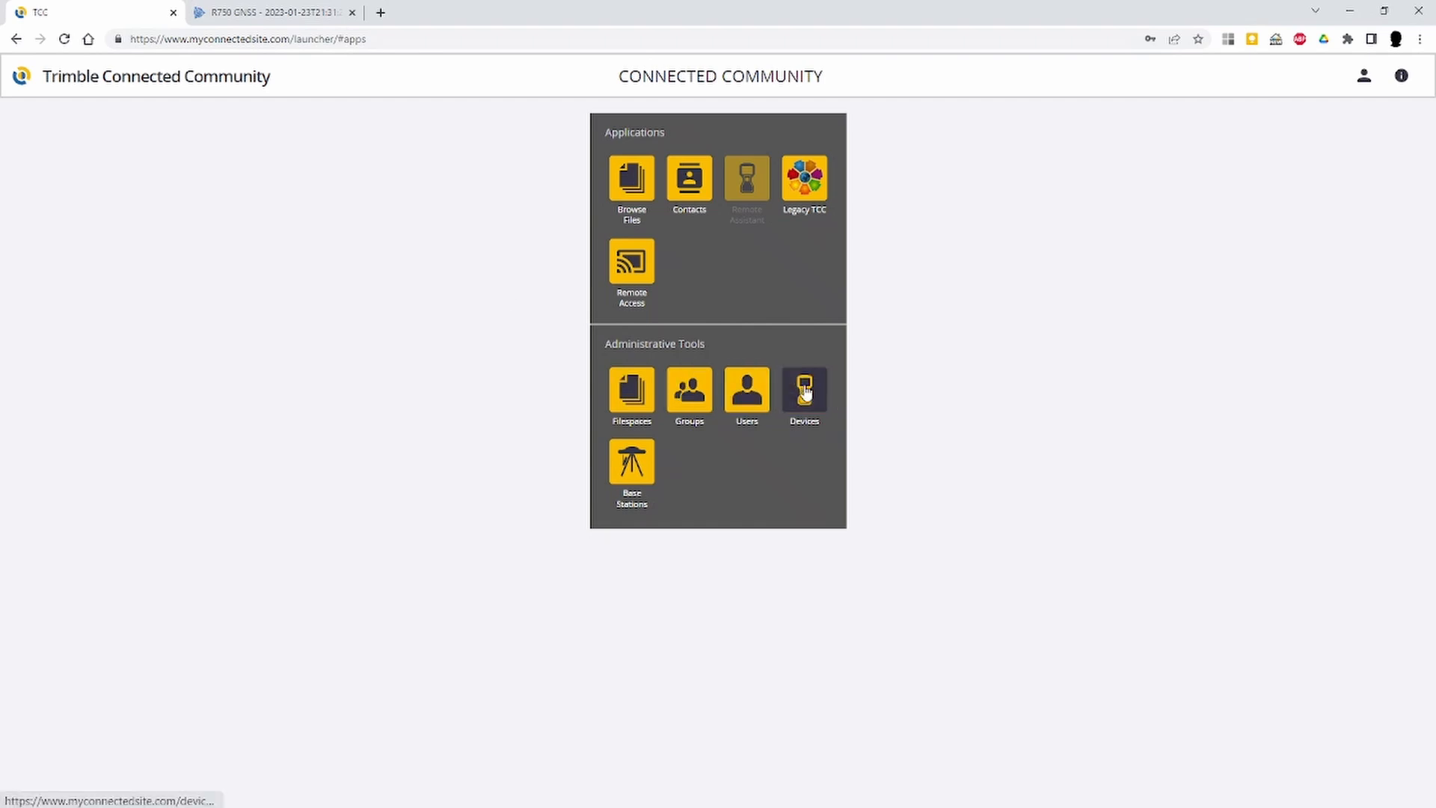
click(804, 392)
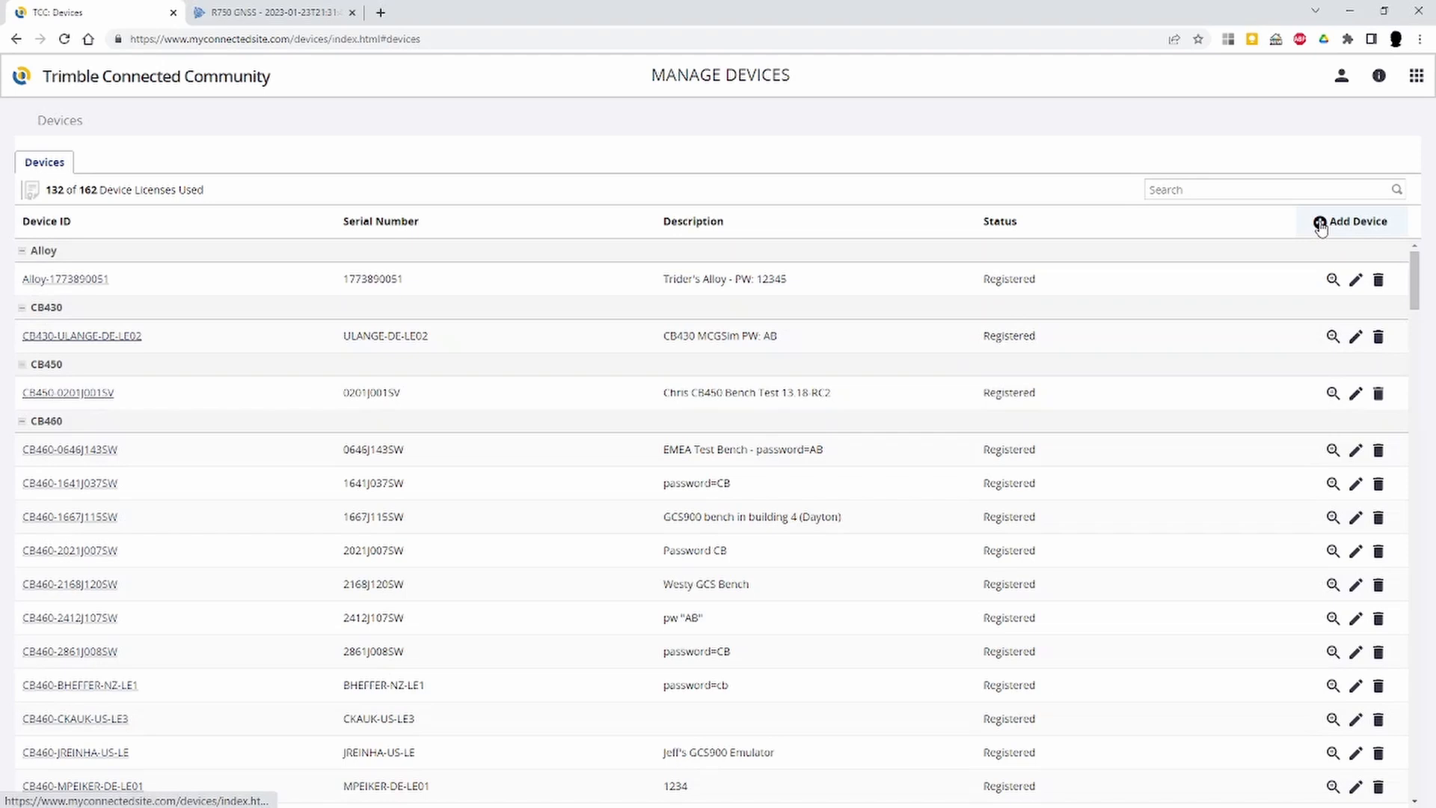
click(1350, 221)
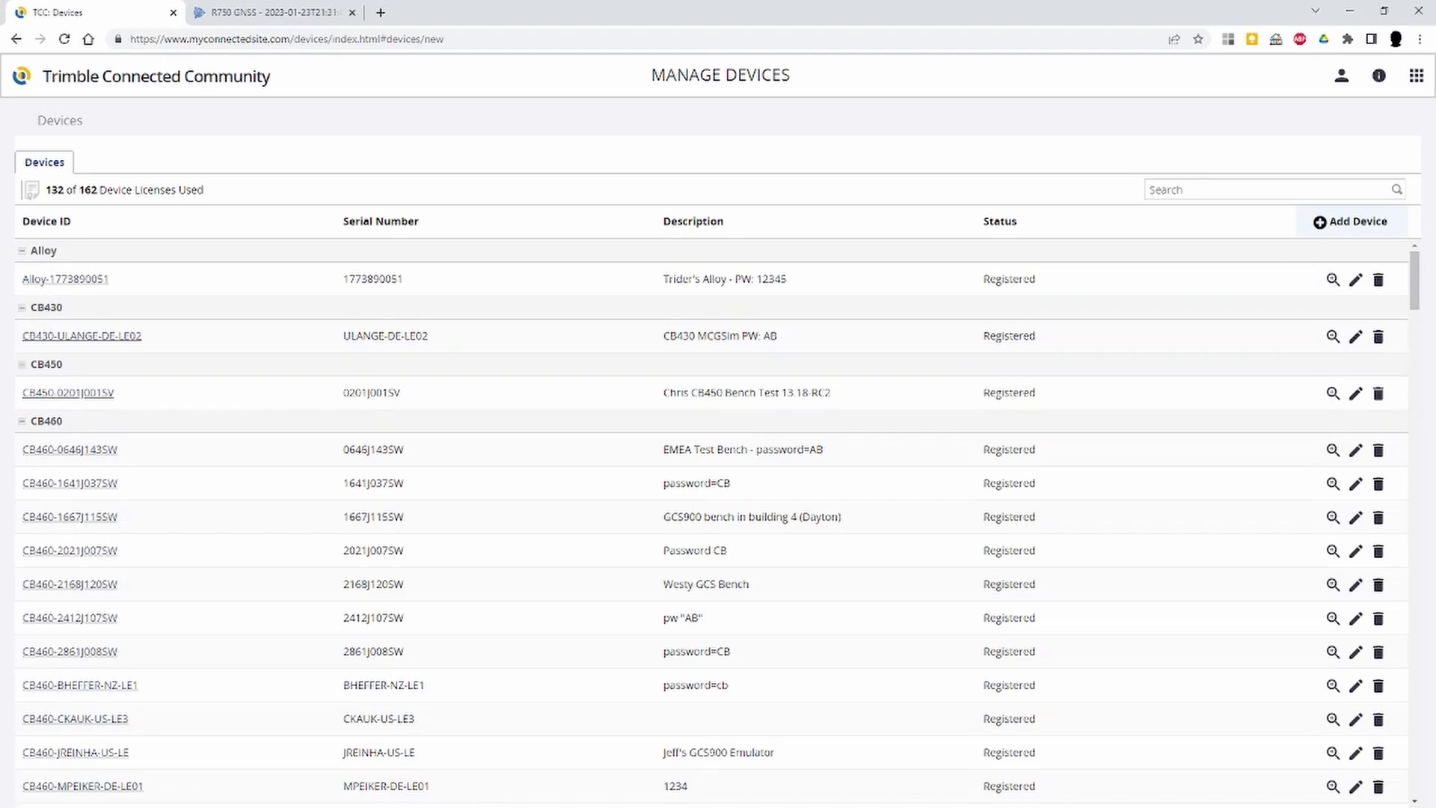
Save a custom 3rdParty device, serial 6044R06006, Registered, described 'rd party example'
click(1351, 221)
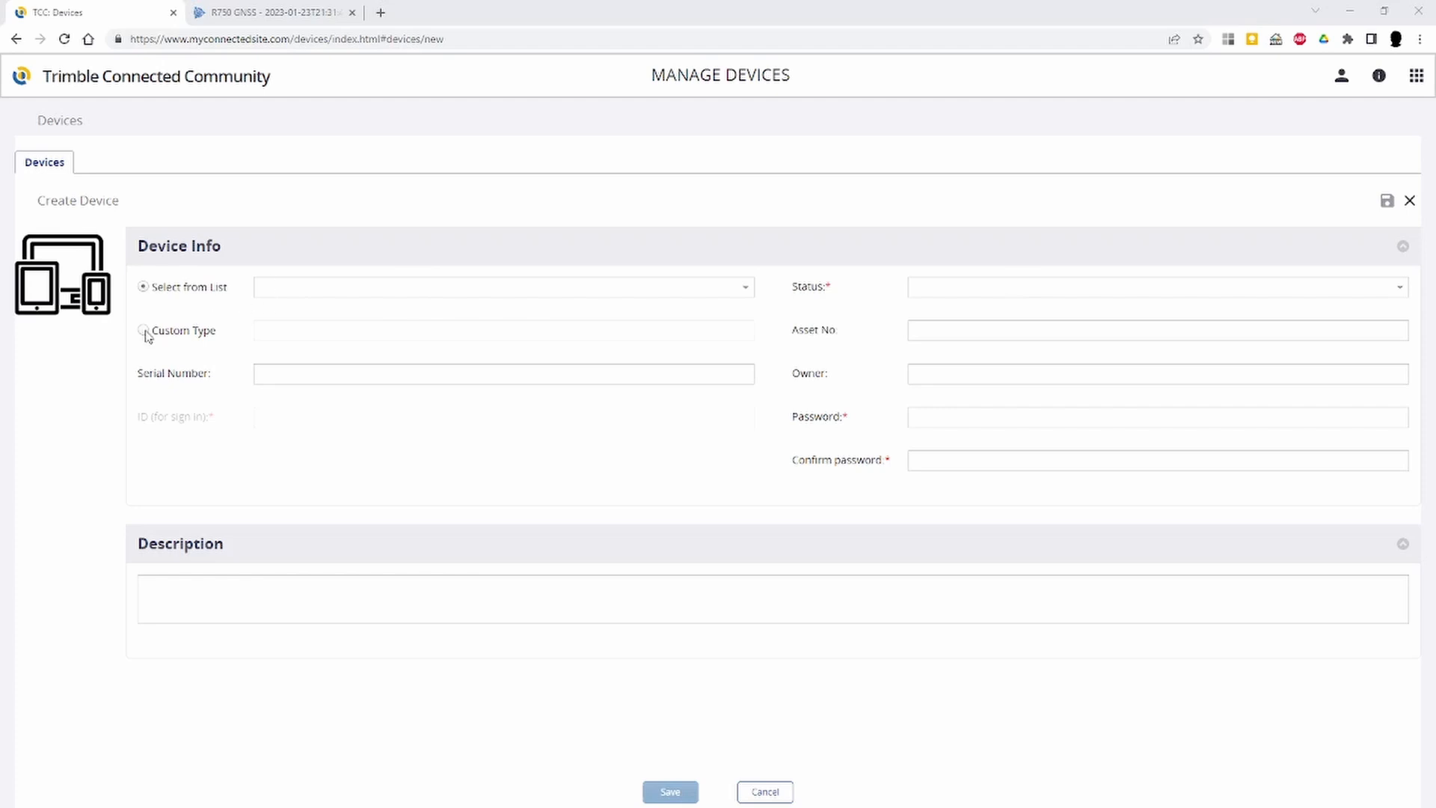
click(142, 330)
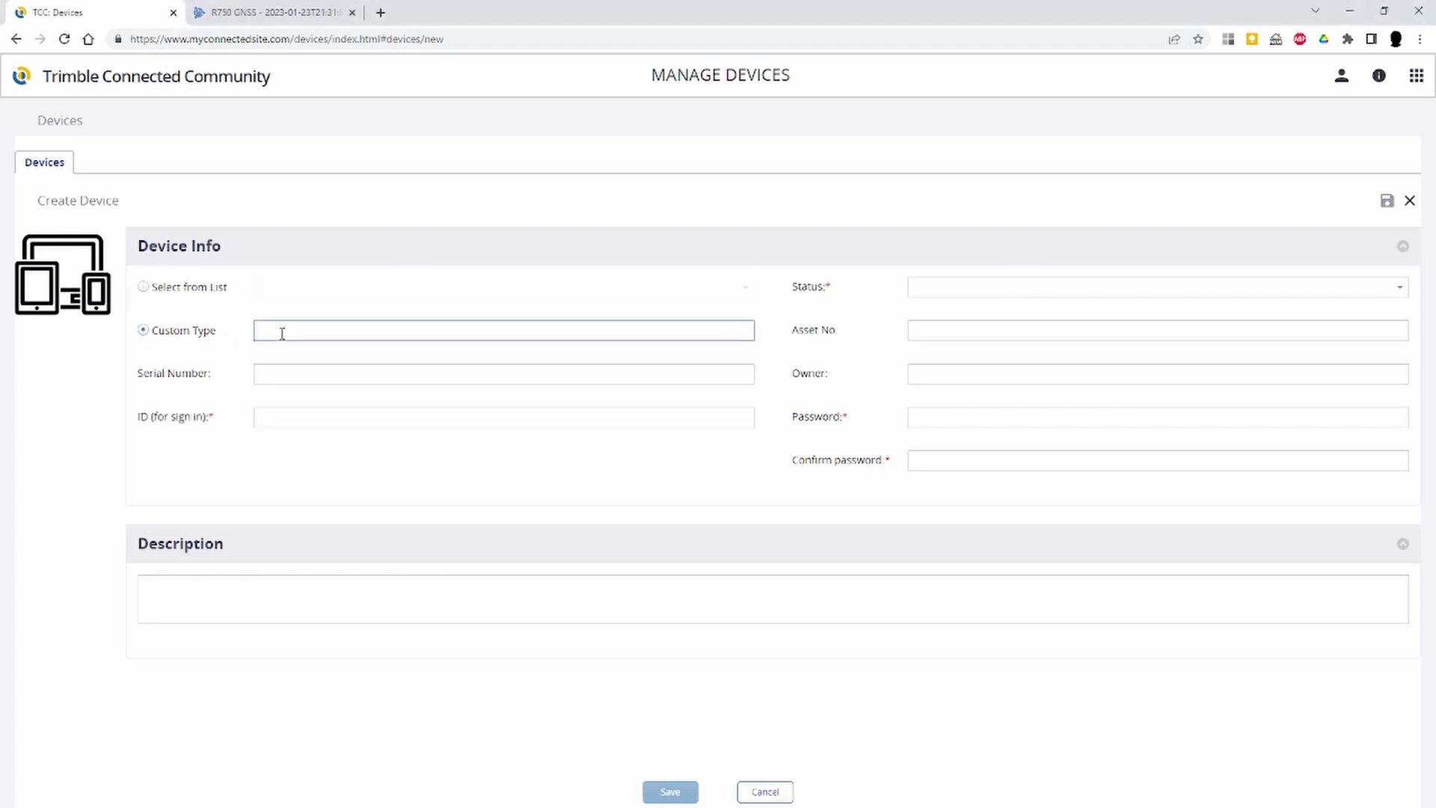
text(3rdParty)
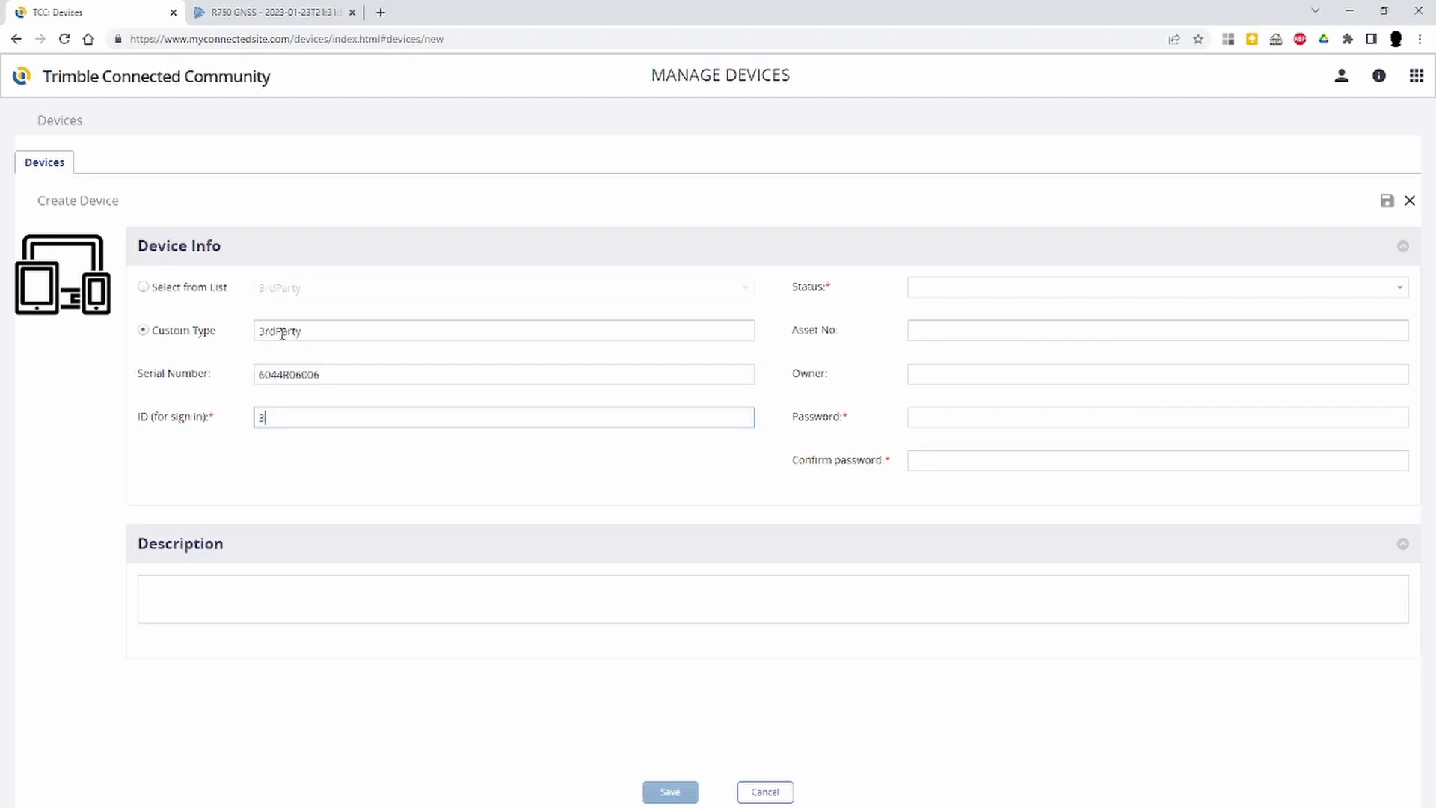
text(rdParty6044R06006)
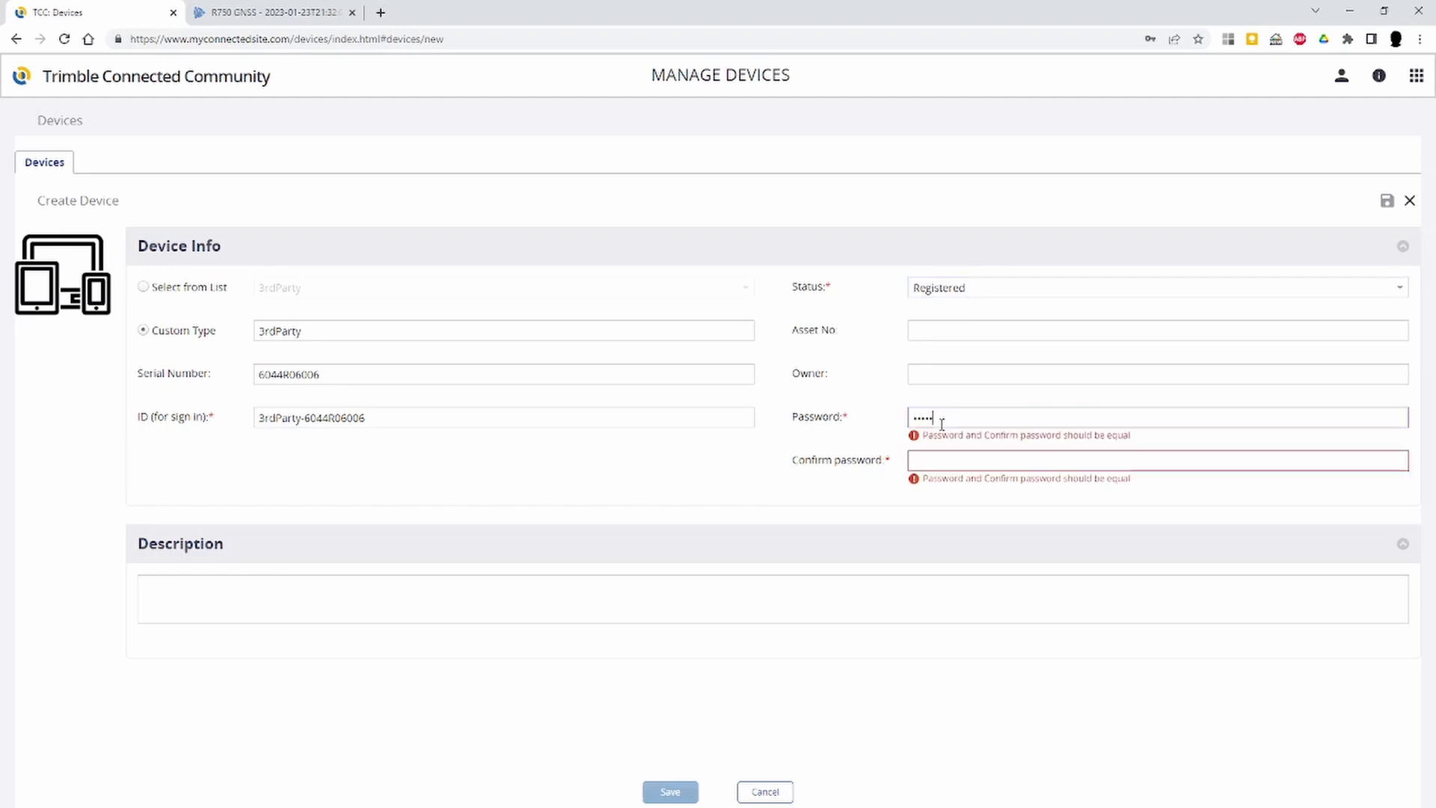
text(•••••)
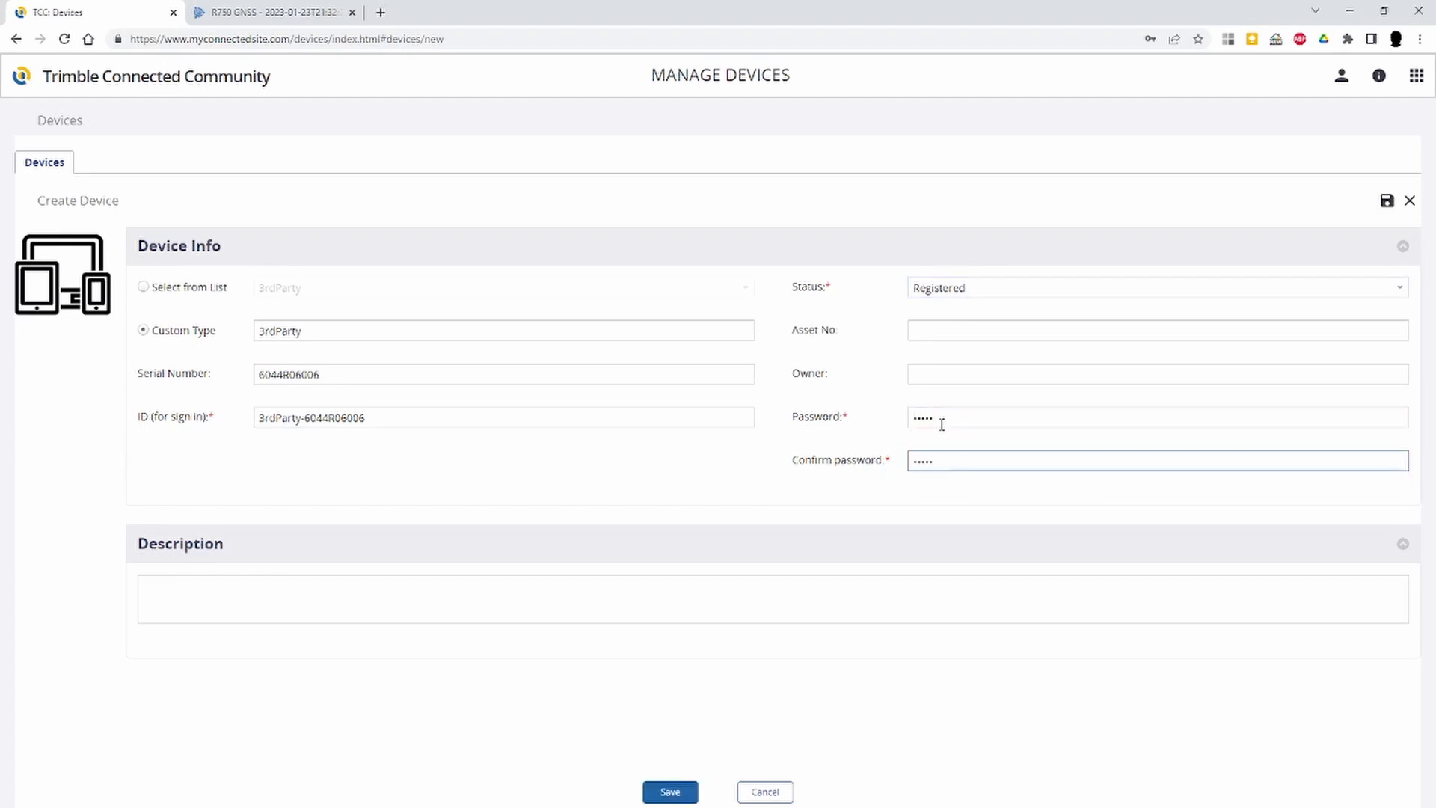
text(3r)
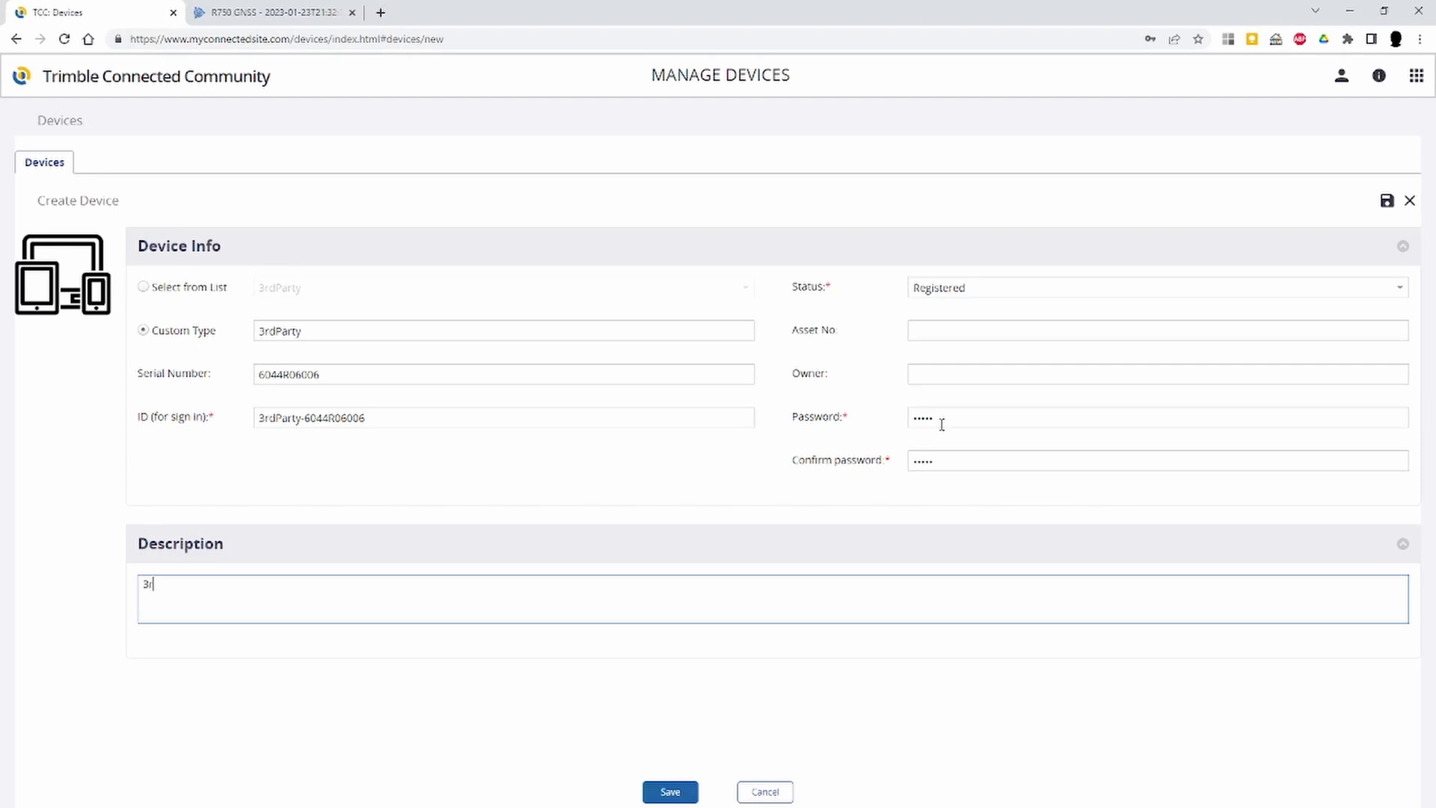
text(rd party example)
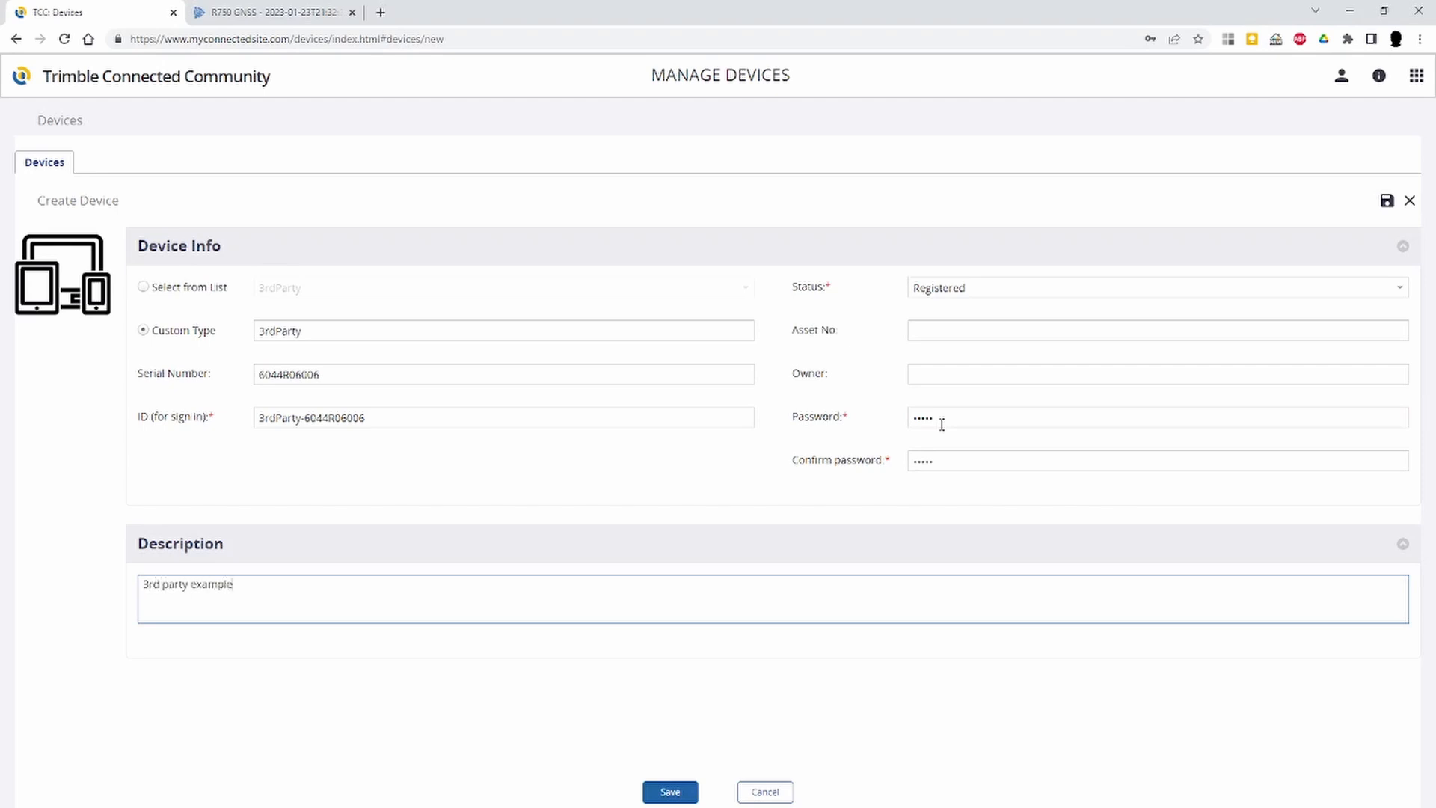
click(671, 791)
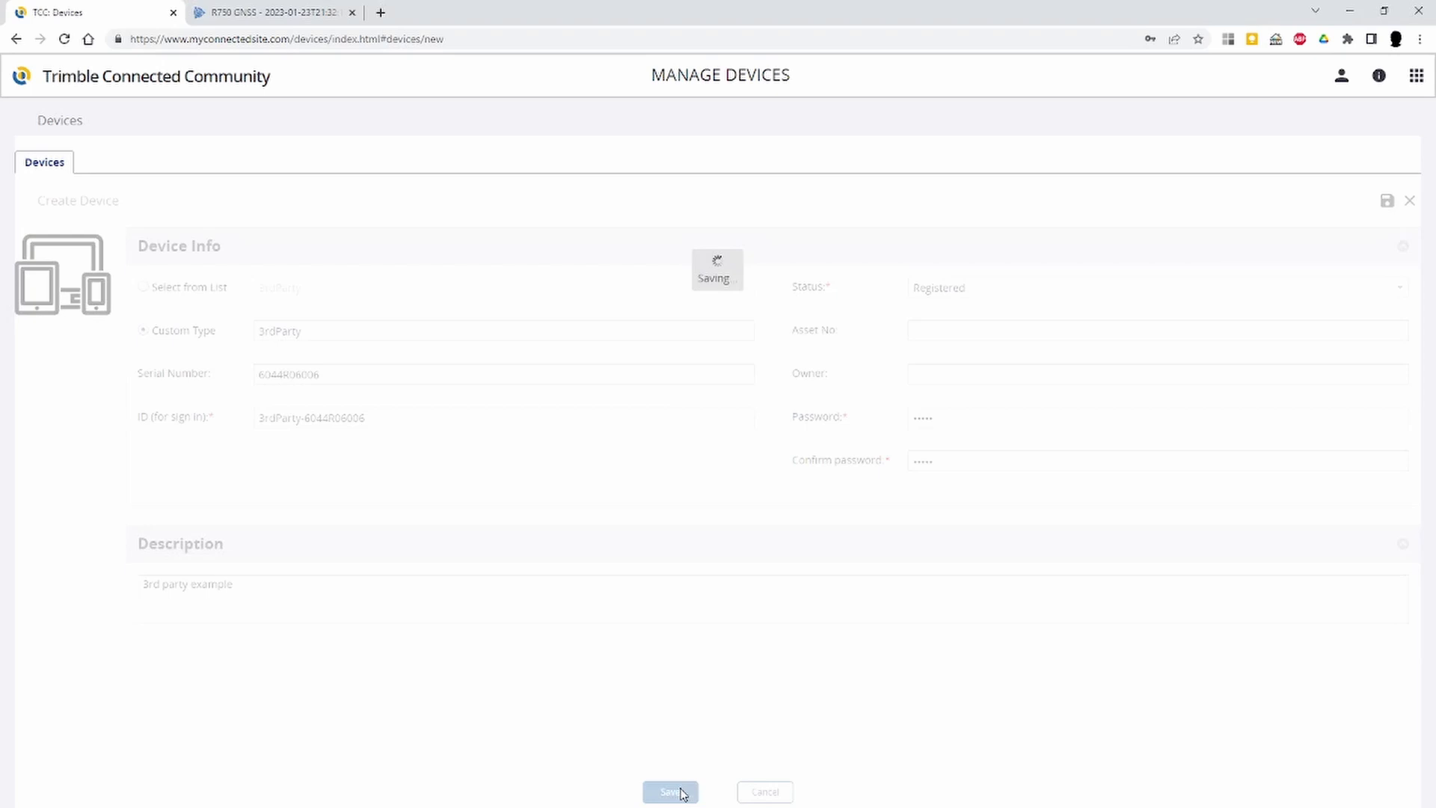
Check the Devices list for the registered 3rdParty device 6044R06006
click(672, 791)
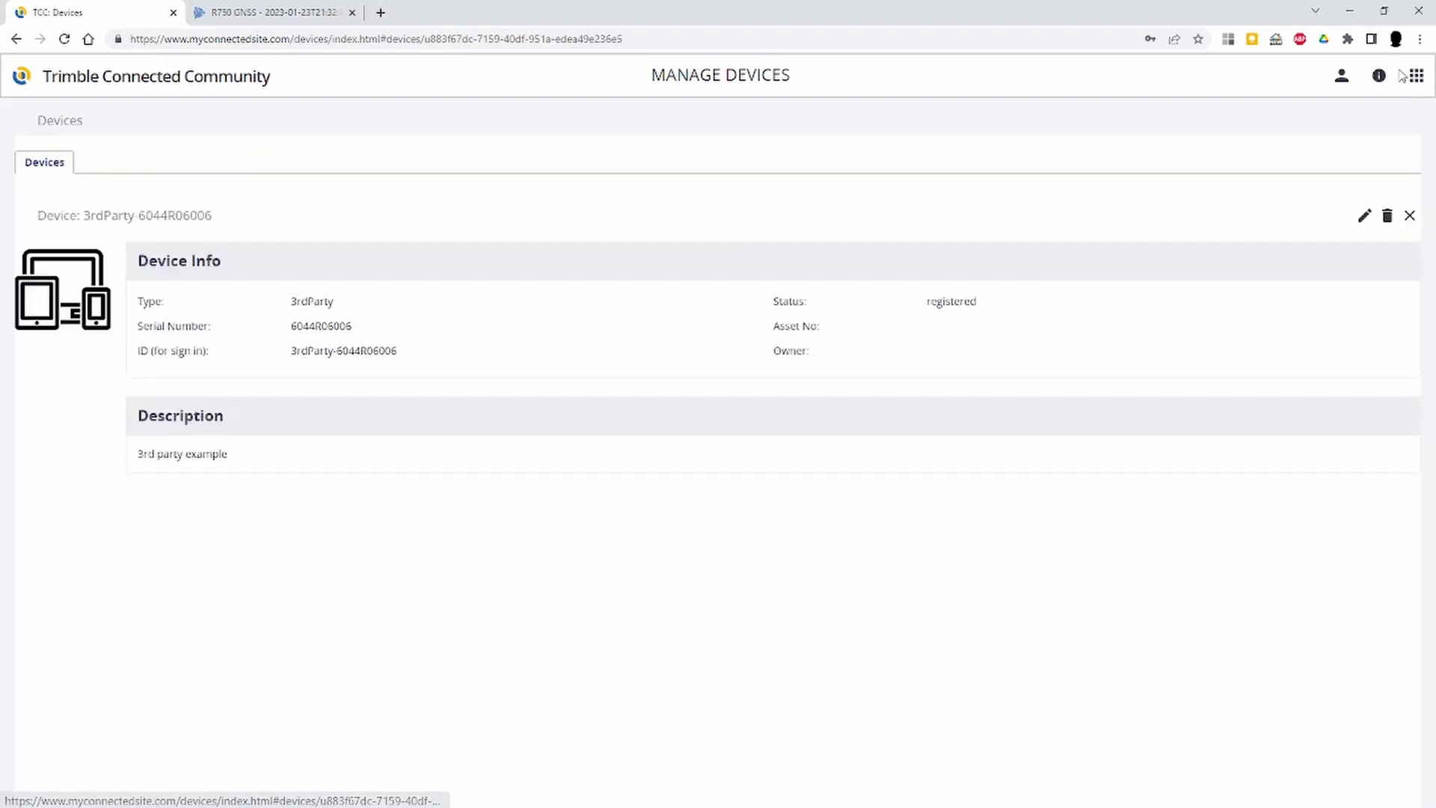
click(1411, 74)
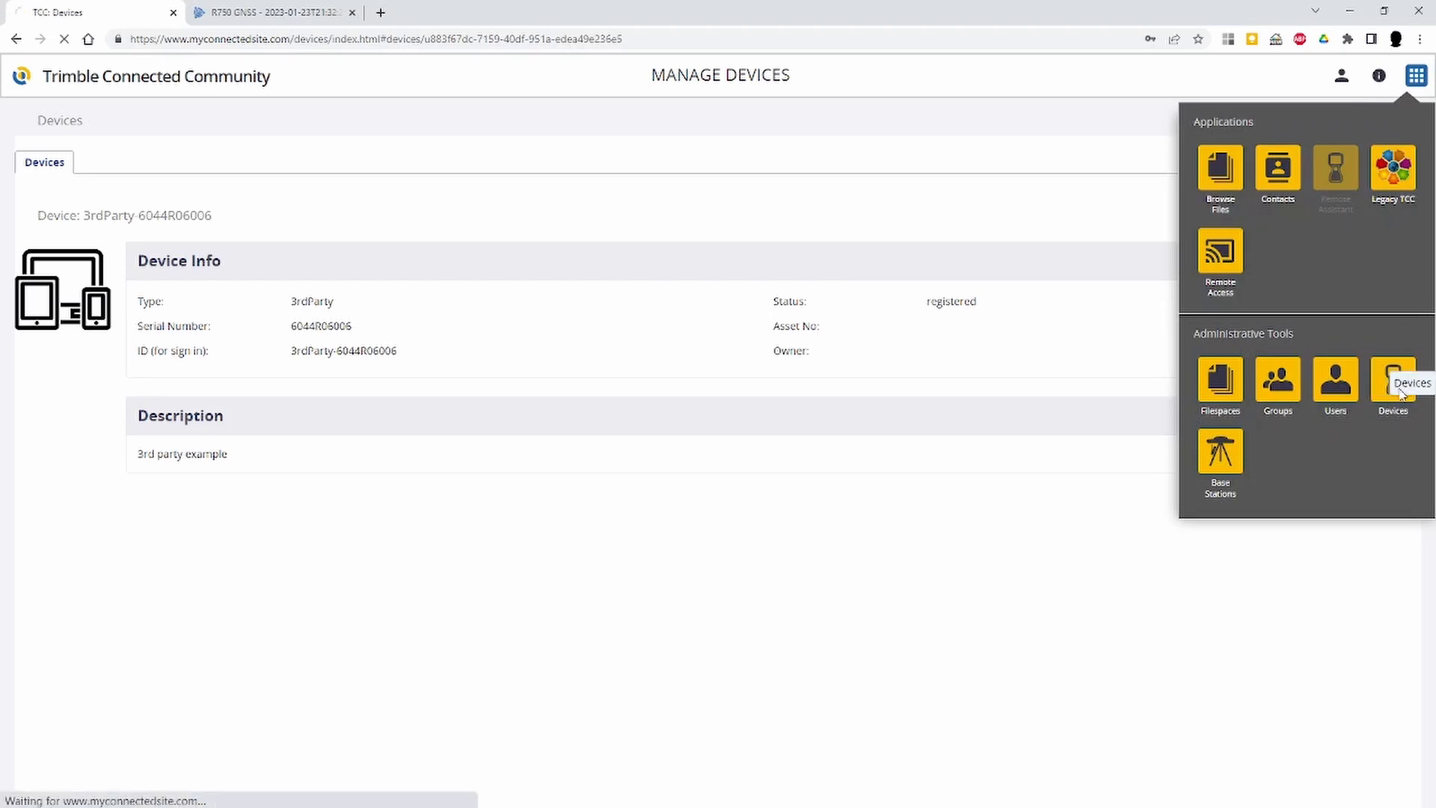
click(1392, 382)
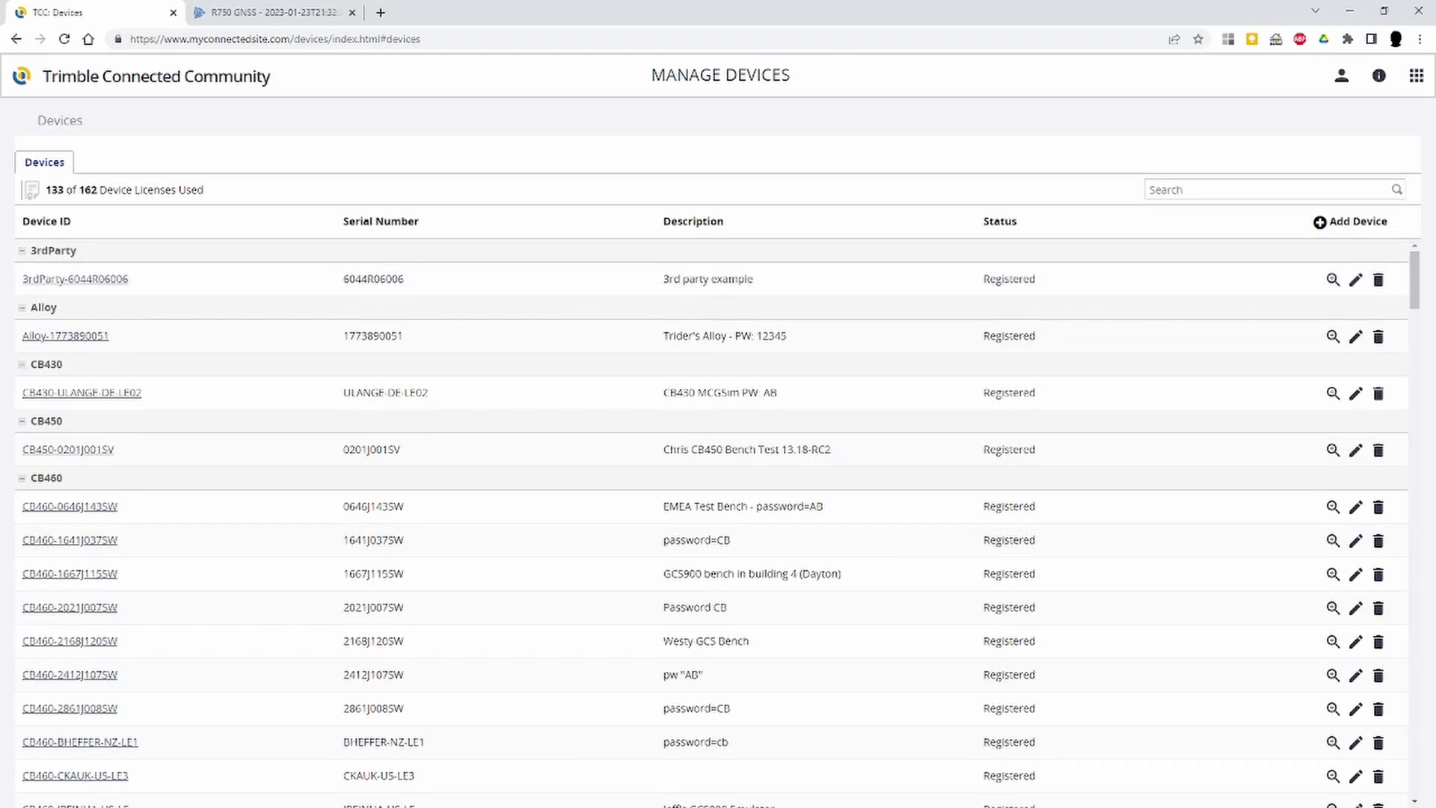
click(277, 12)
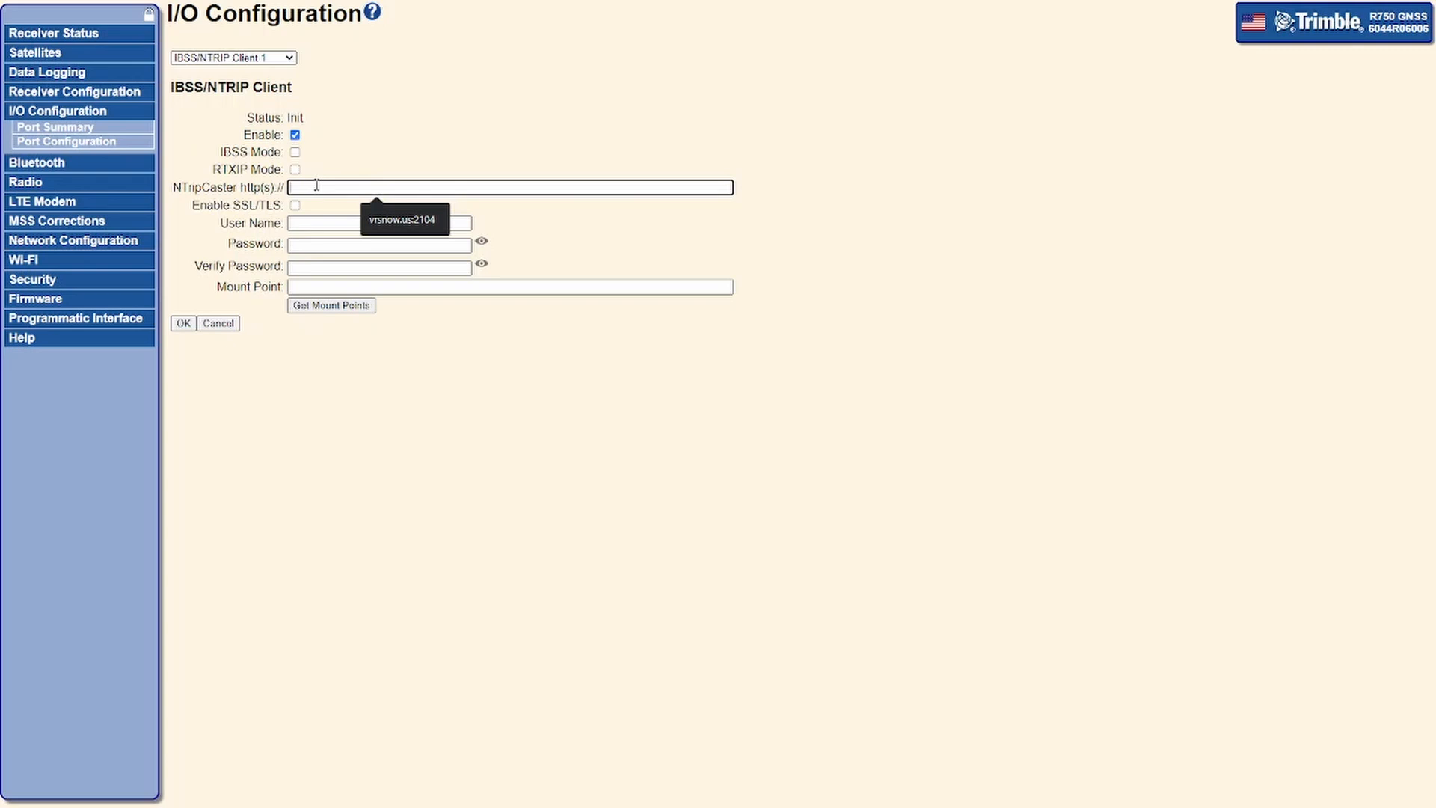
Set NTRIP Client 1 to TrimbleGS.ibss.trimbleos.com, user 3rdParty-6044R06006, mount point ALLOY_WCO
text(TrimbleGS.ibss.trimbleos)
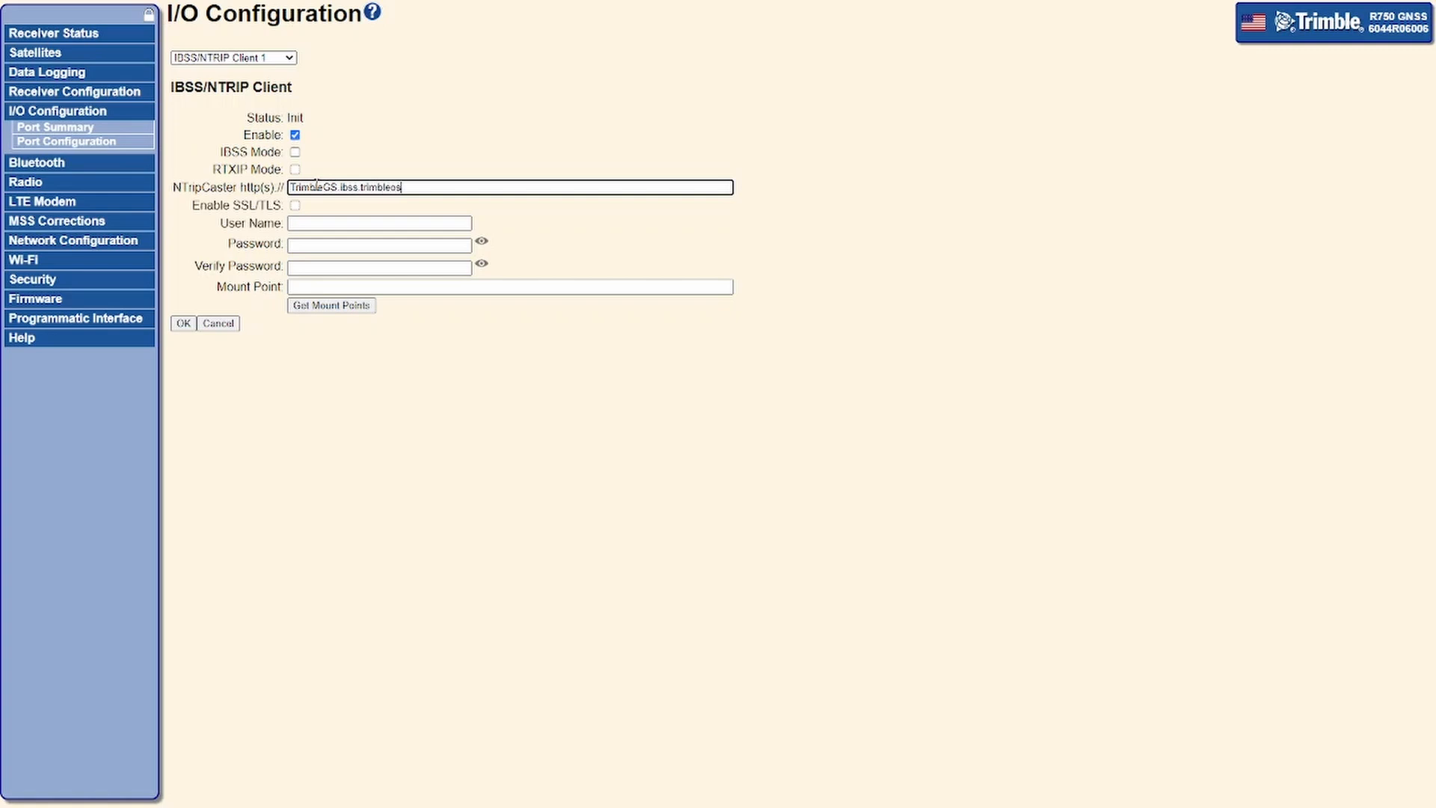
text(.com)
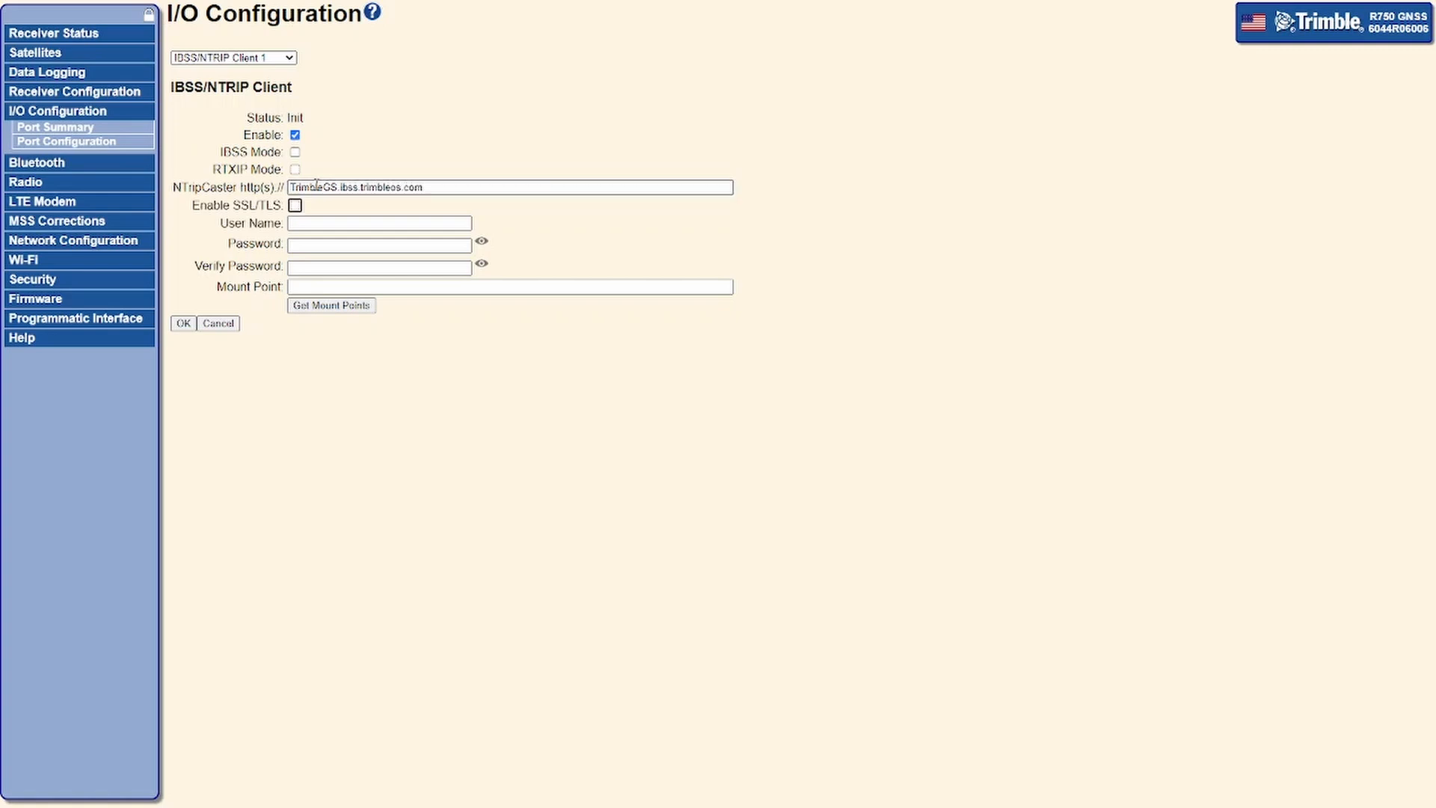
click(379, 223)
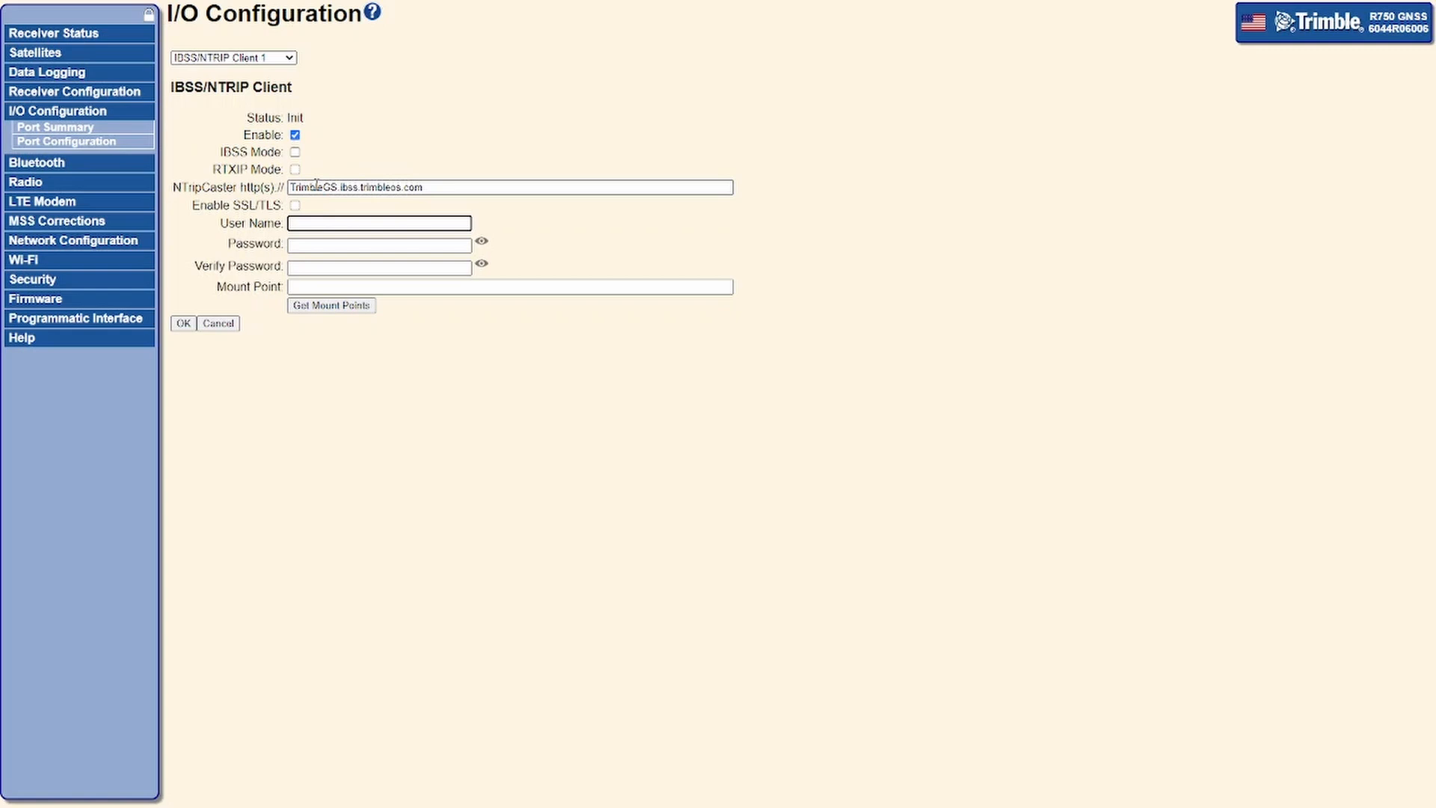
text(3rdParty-6044R06006)
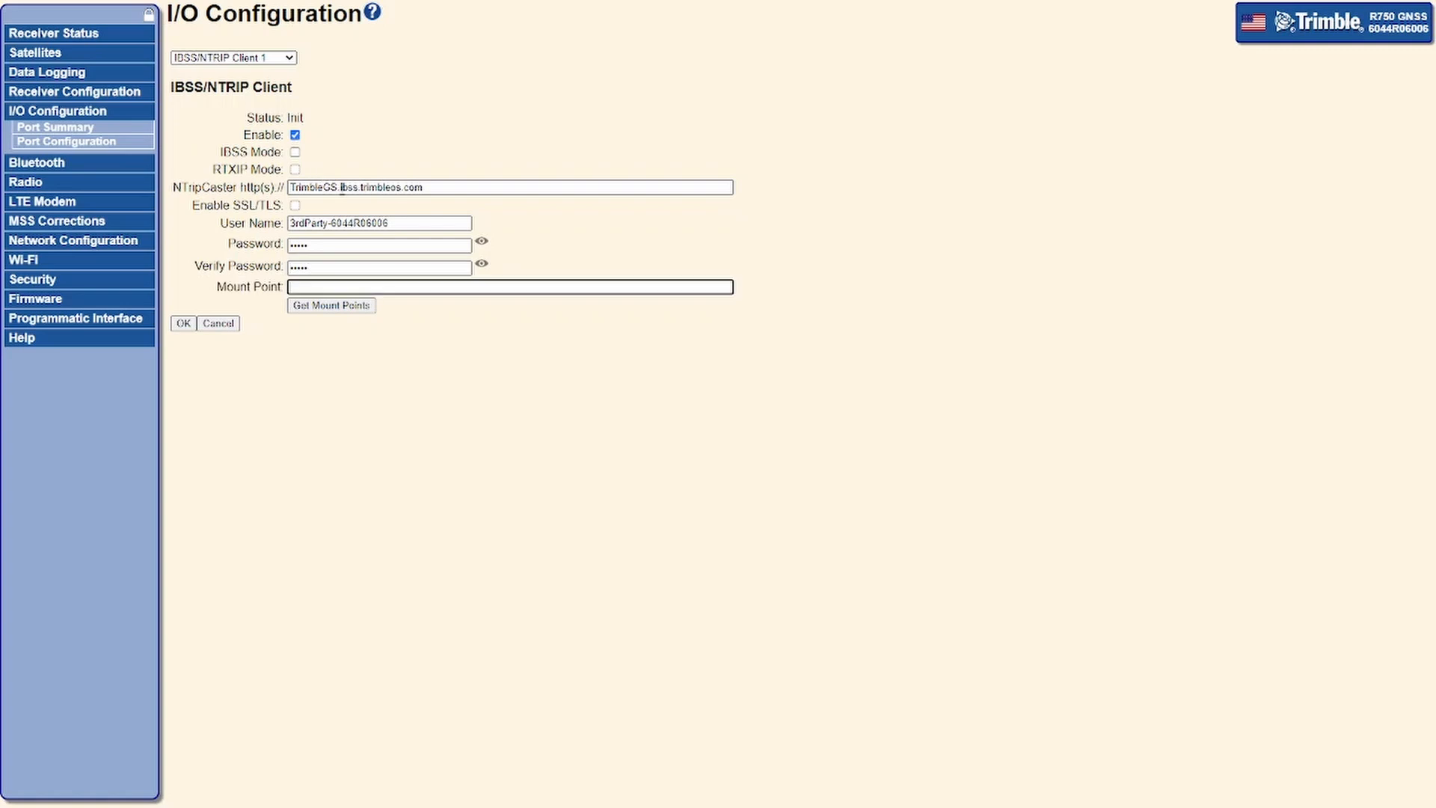
click(330, 305)
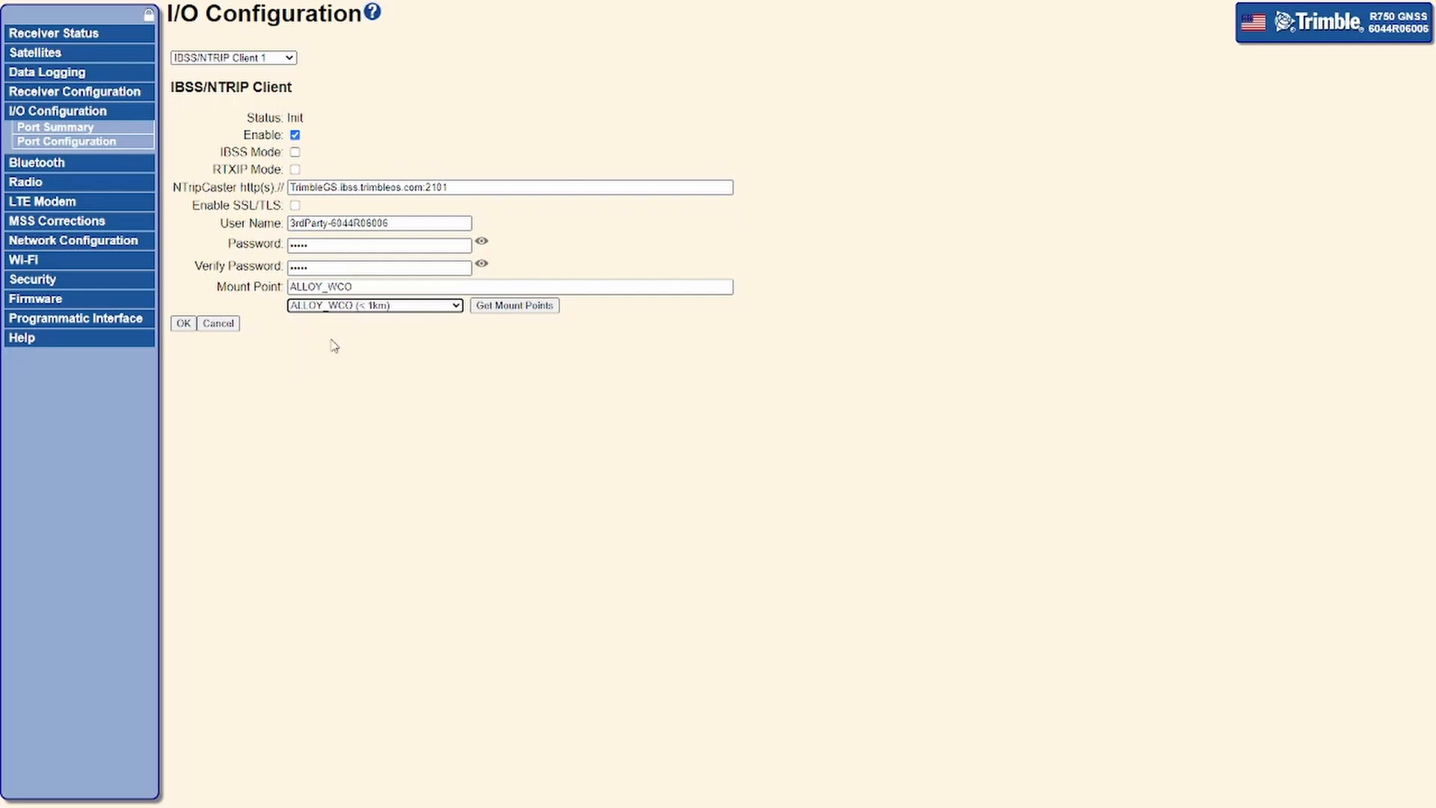
click(182, 323)
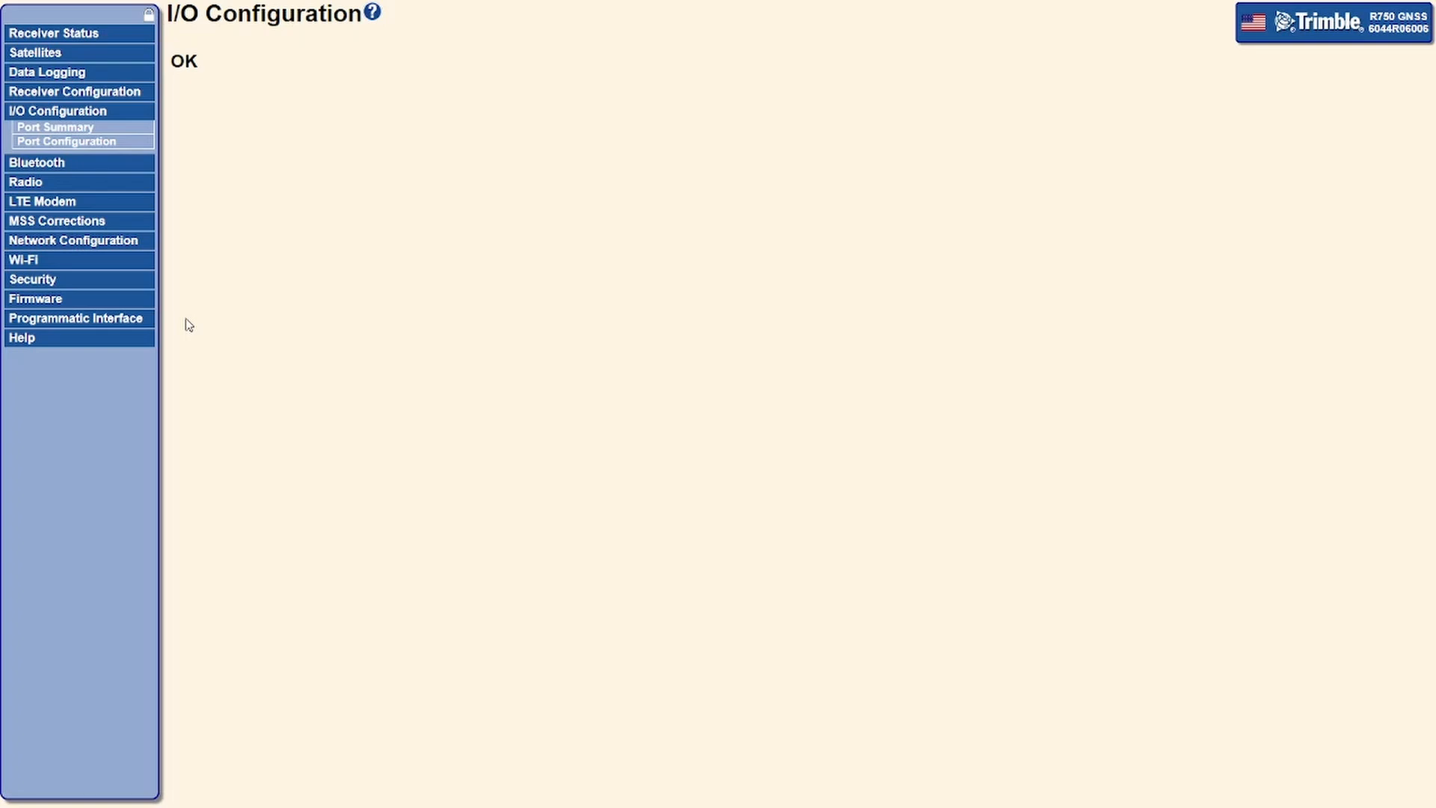
Open IBSS/NTRIP Client 1 from Port Summary and confirm it shows Up and Connected
click(54, 126)
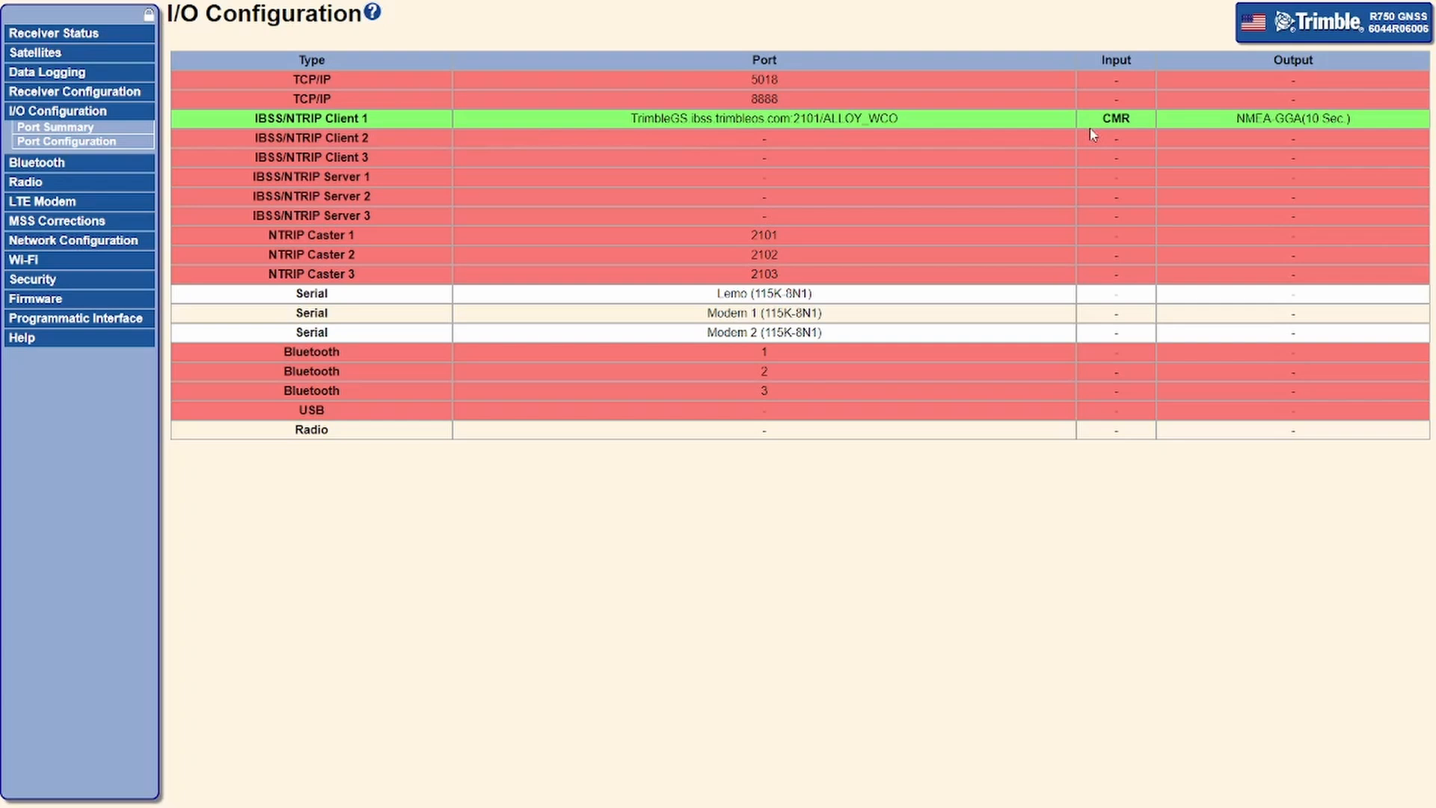
click(67, 141)
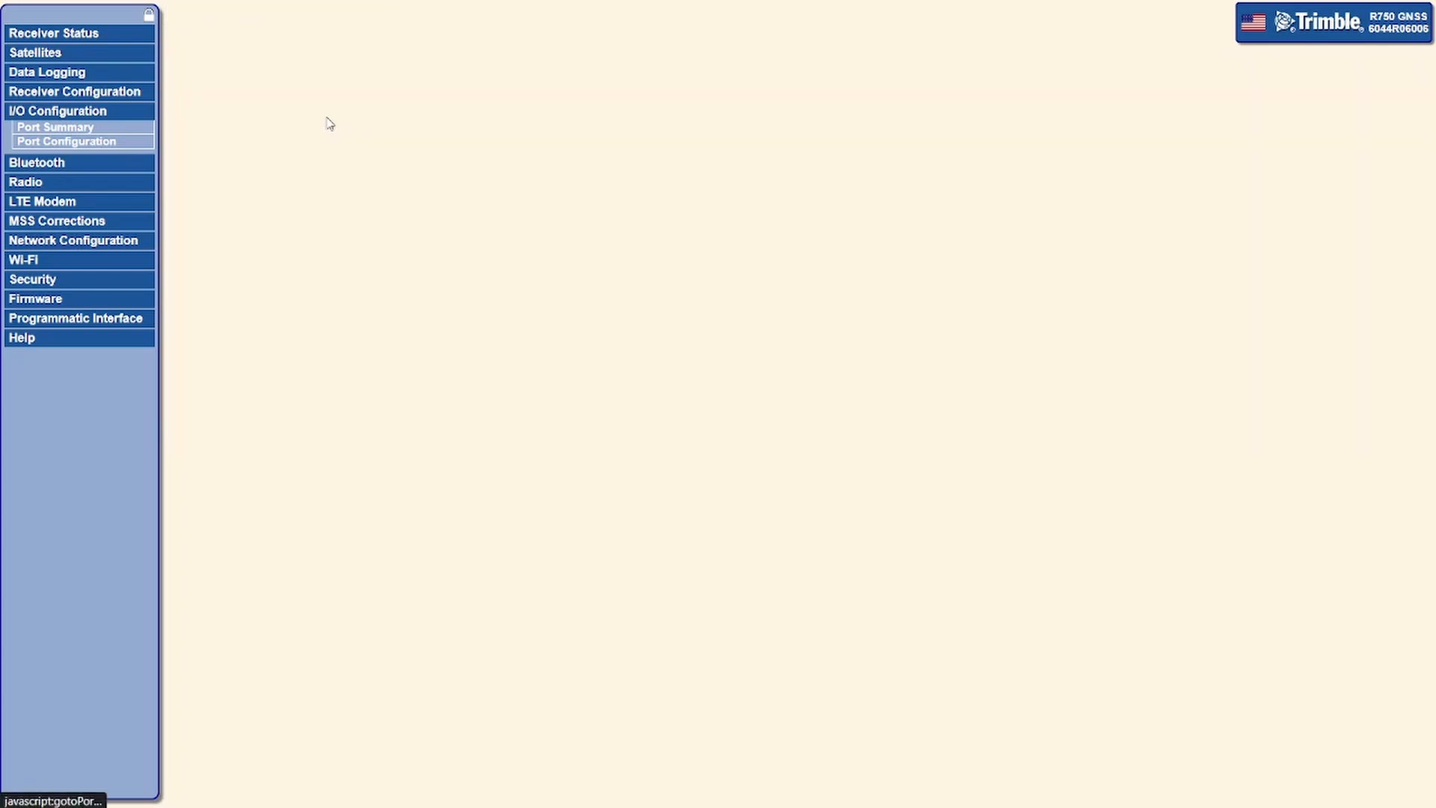
click(66, 141)
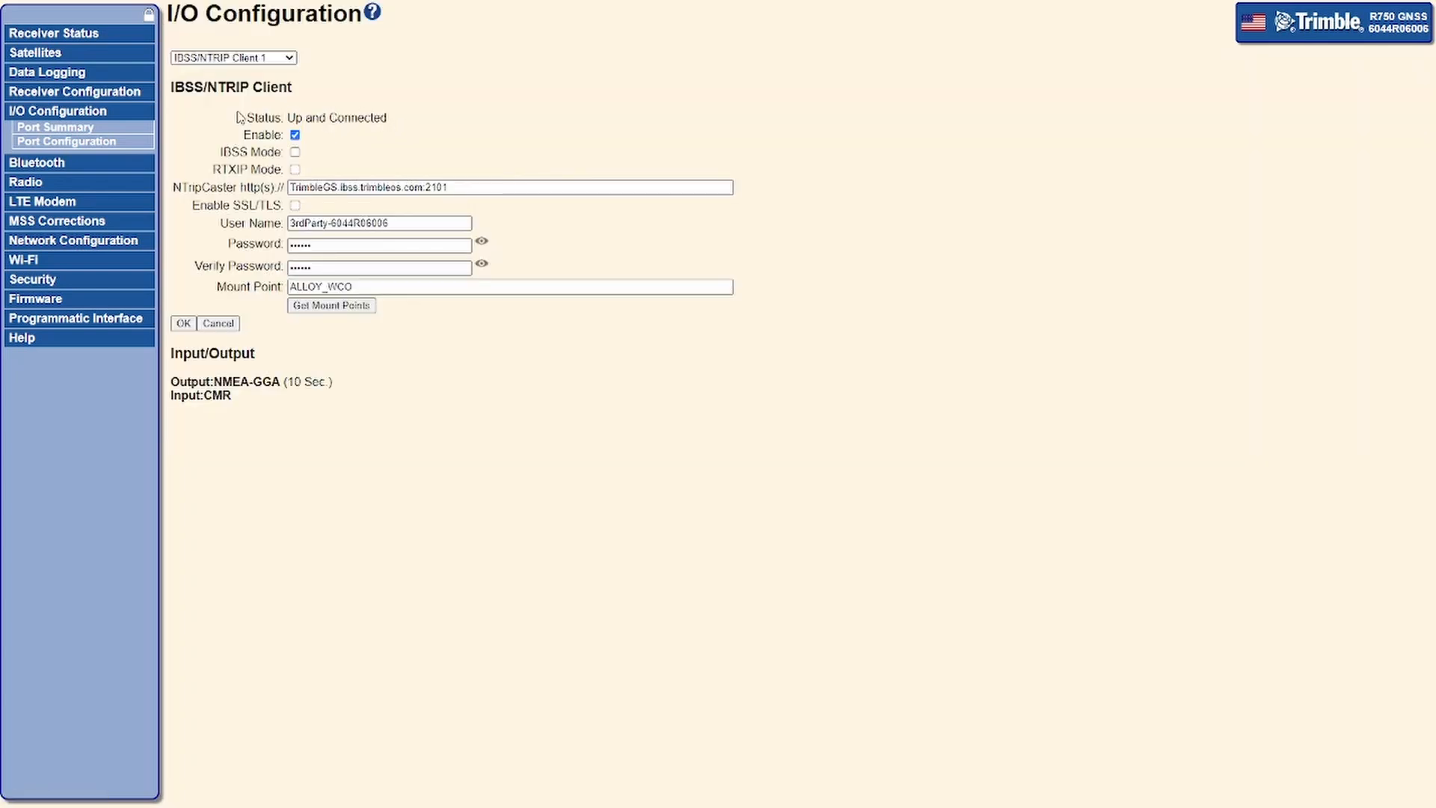
mouse_move(411, 125)
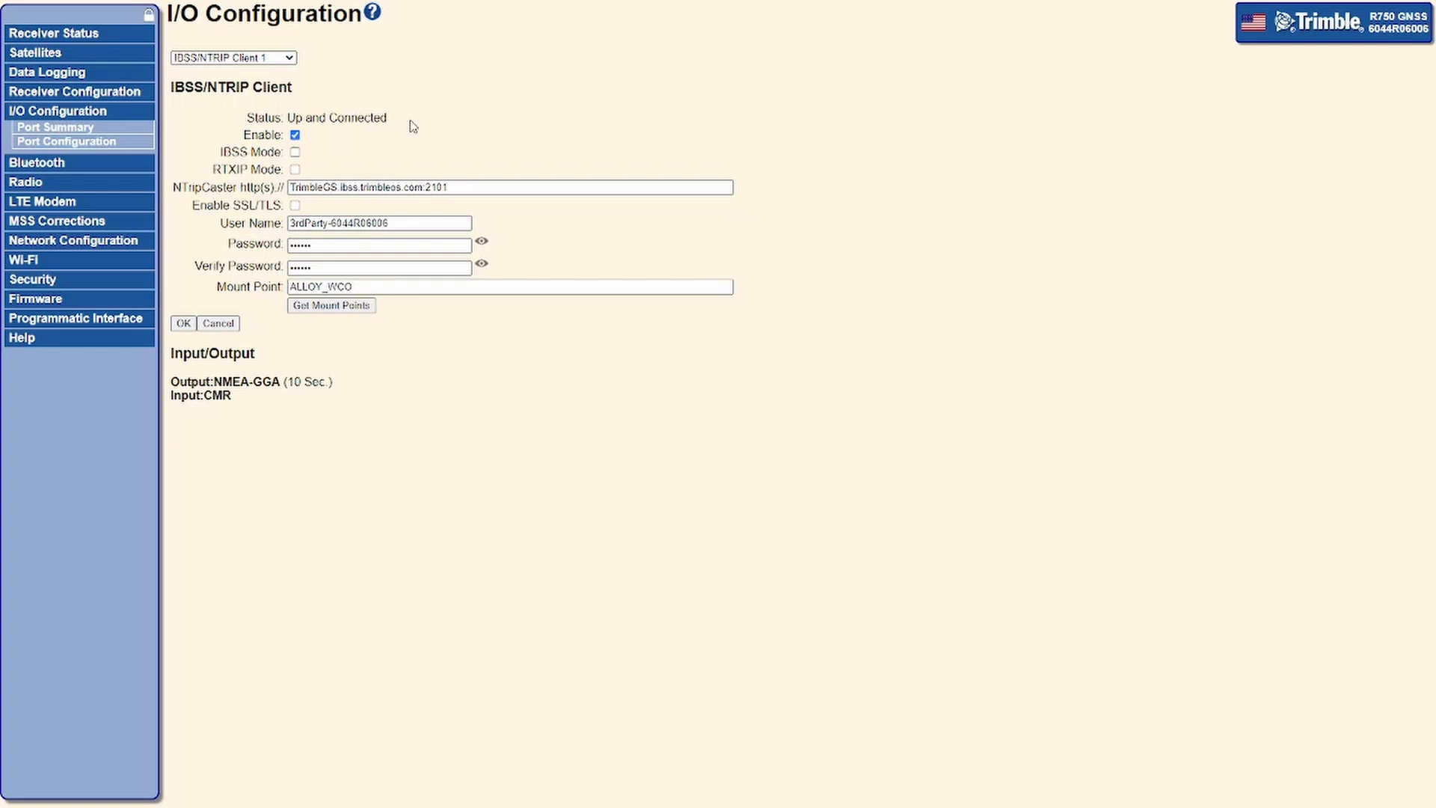